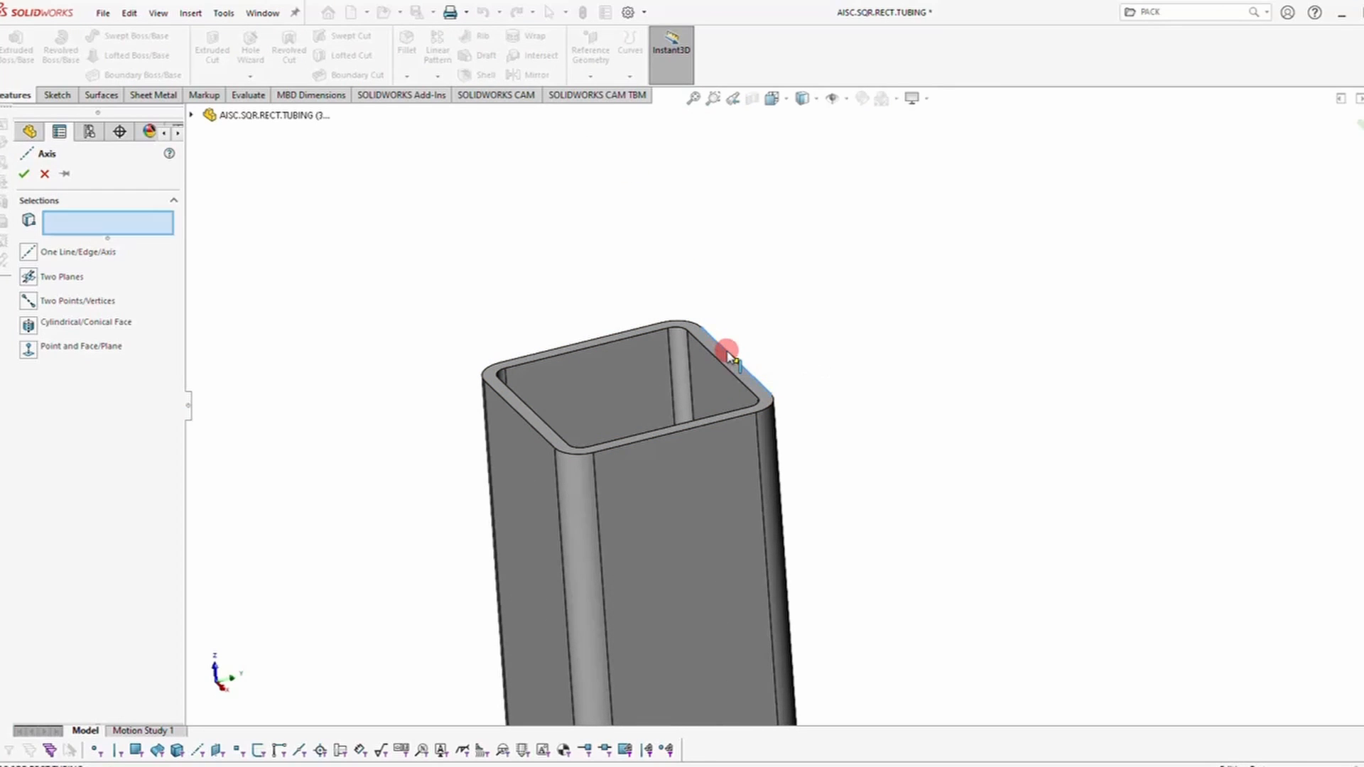
Create Axis2 along the top edge of the tubing's open end
left_click(727, 357)
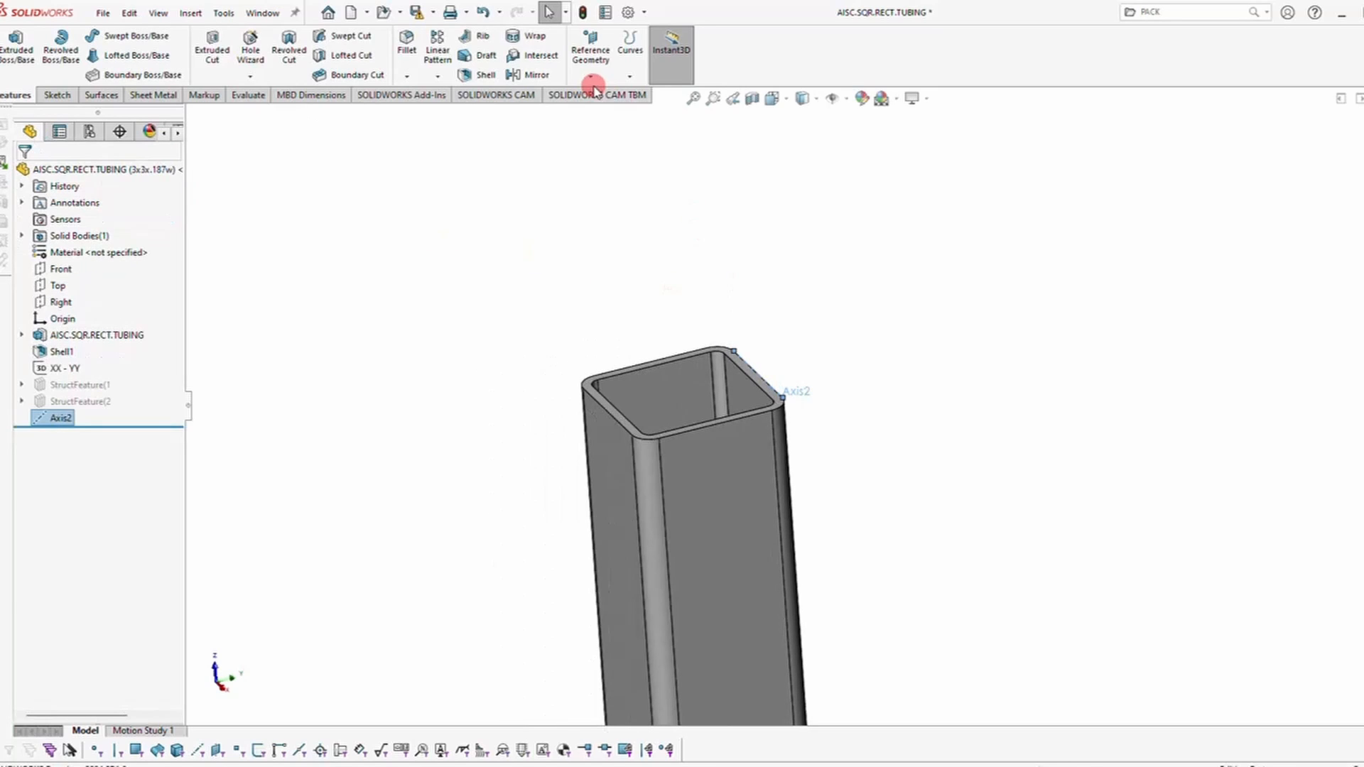
Create Plane4 through Axis2 at 45 degrees to the adjacent tube face, keeping the original flip side
left_click(590, 48)
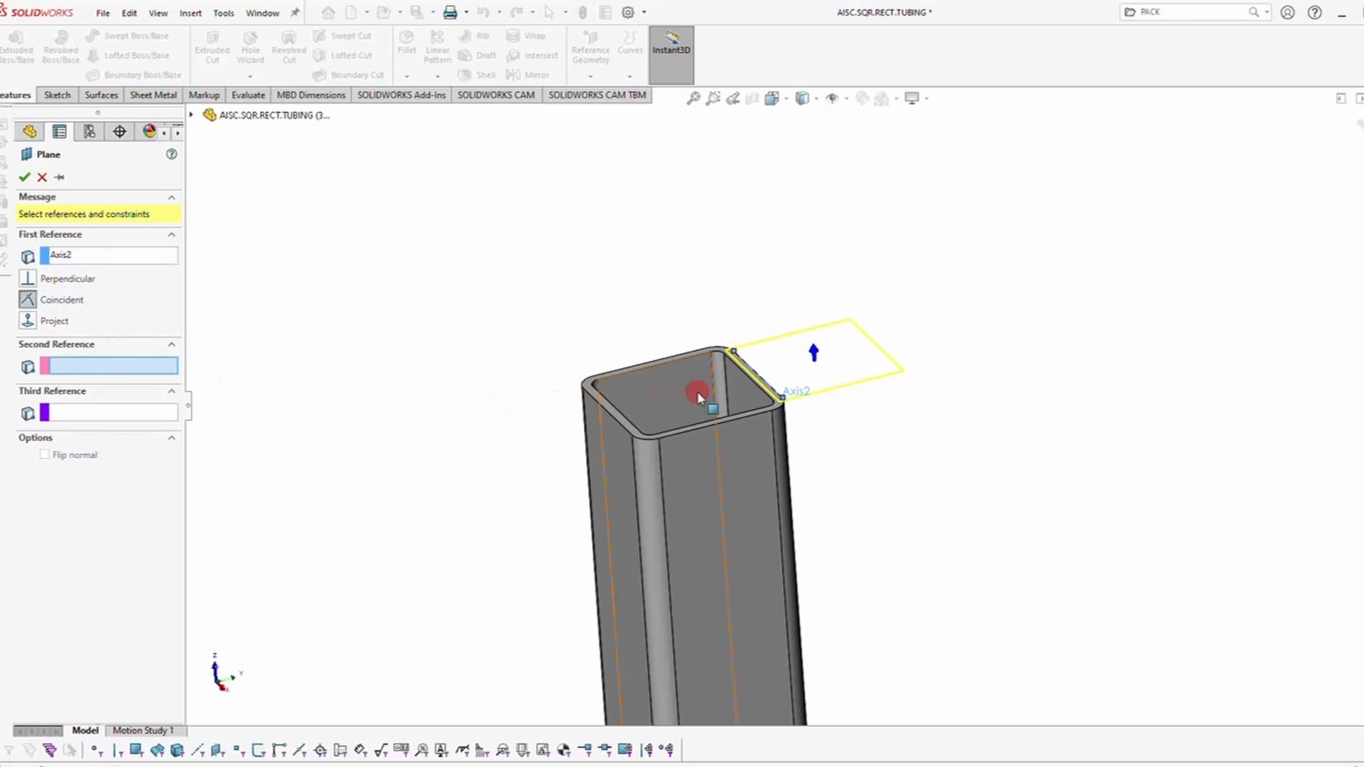
left_click(698, 394)
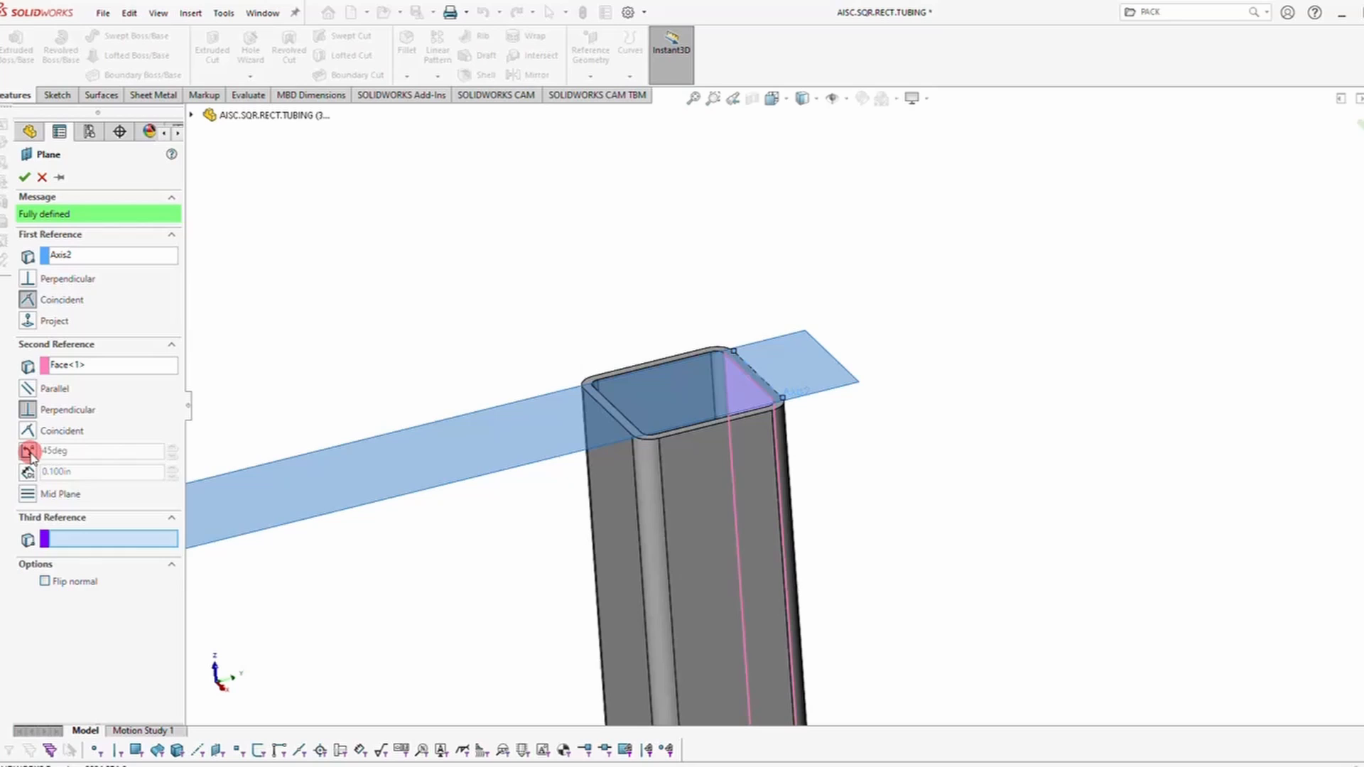
left_click(171, 450)
type("30")
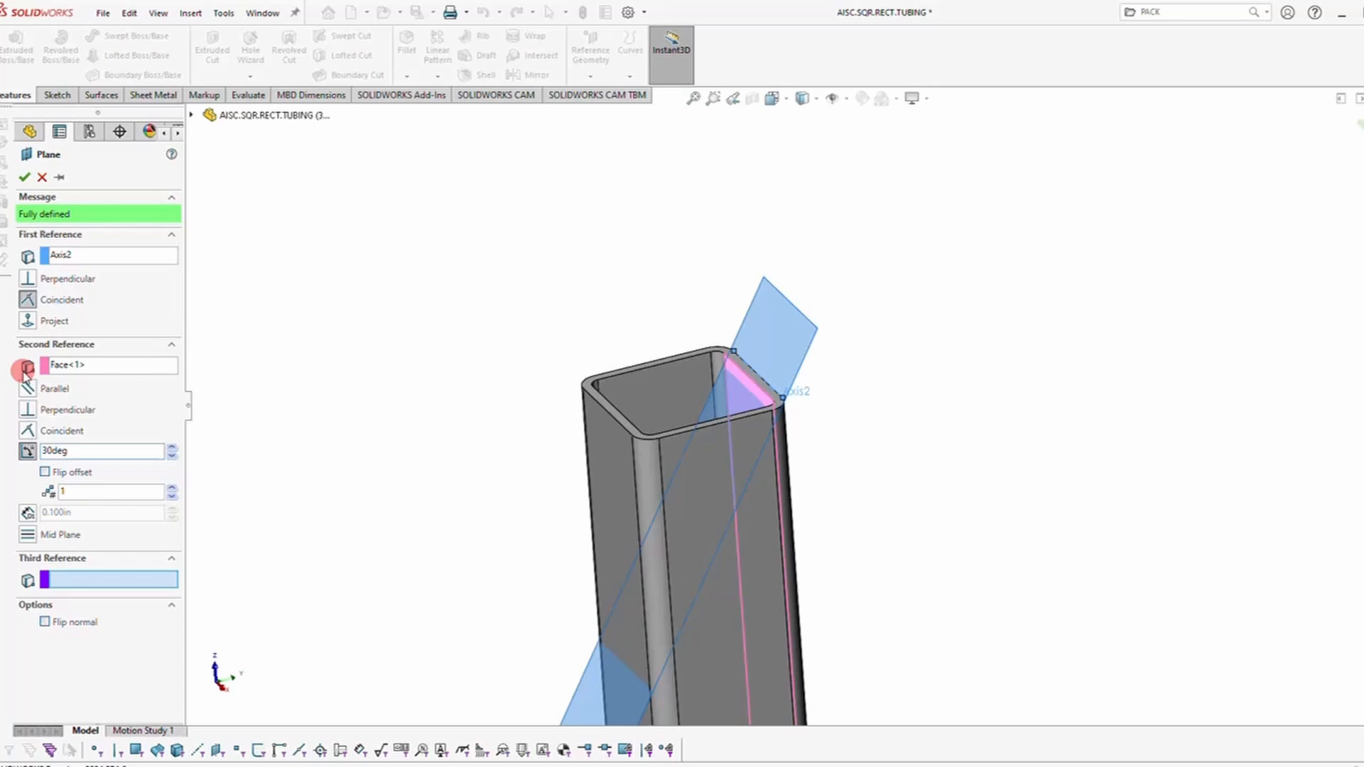
left_click(46, 472)
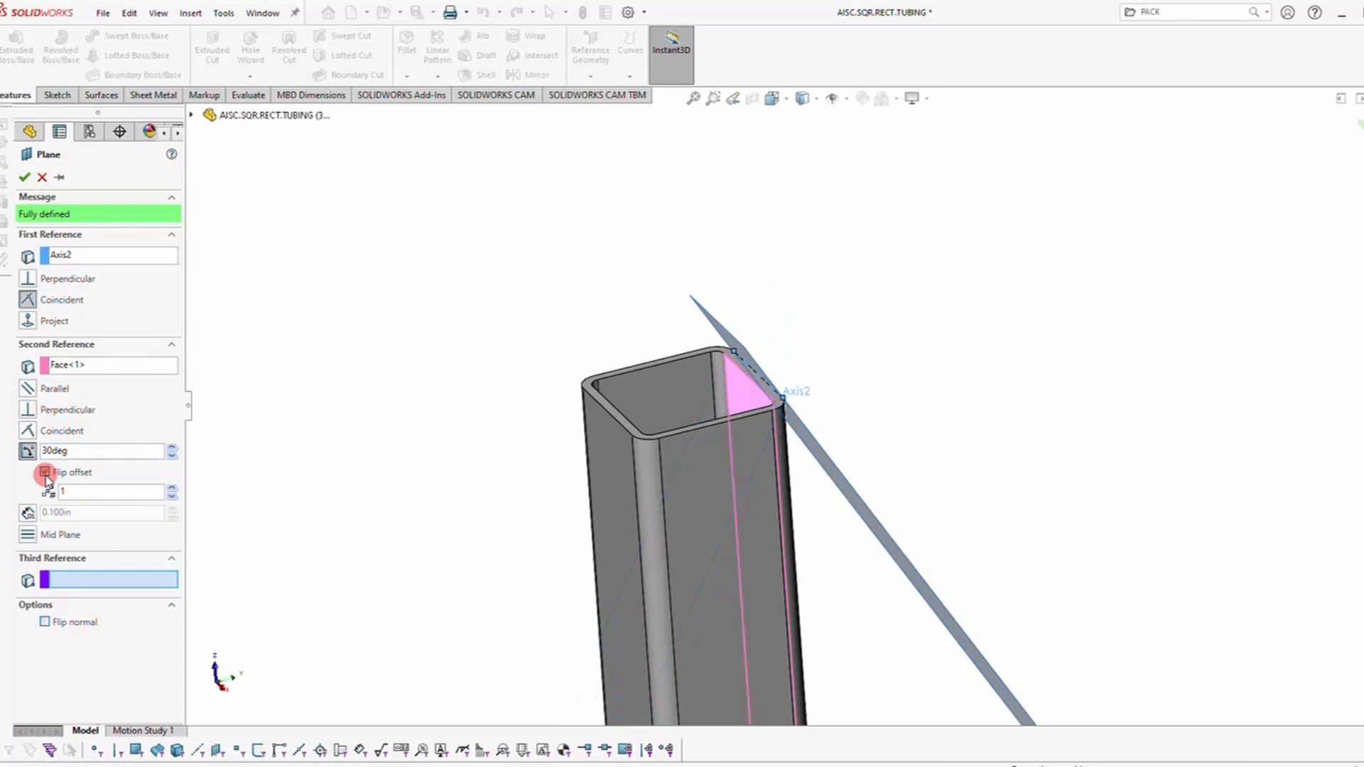
left_click(46, 472)
type("45")
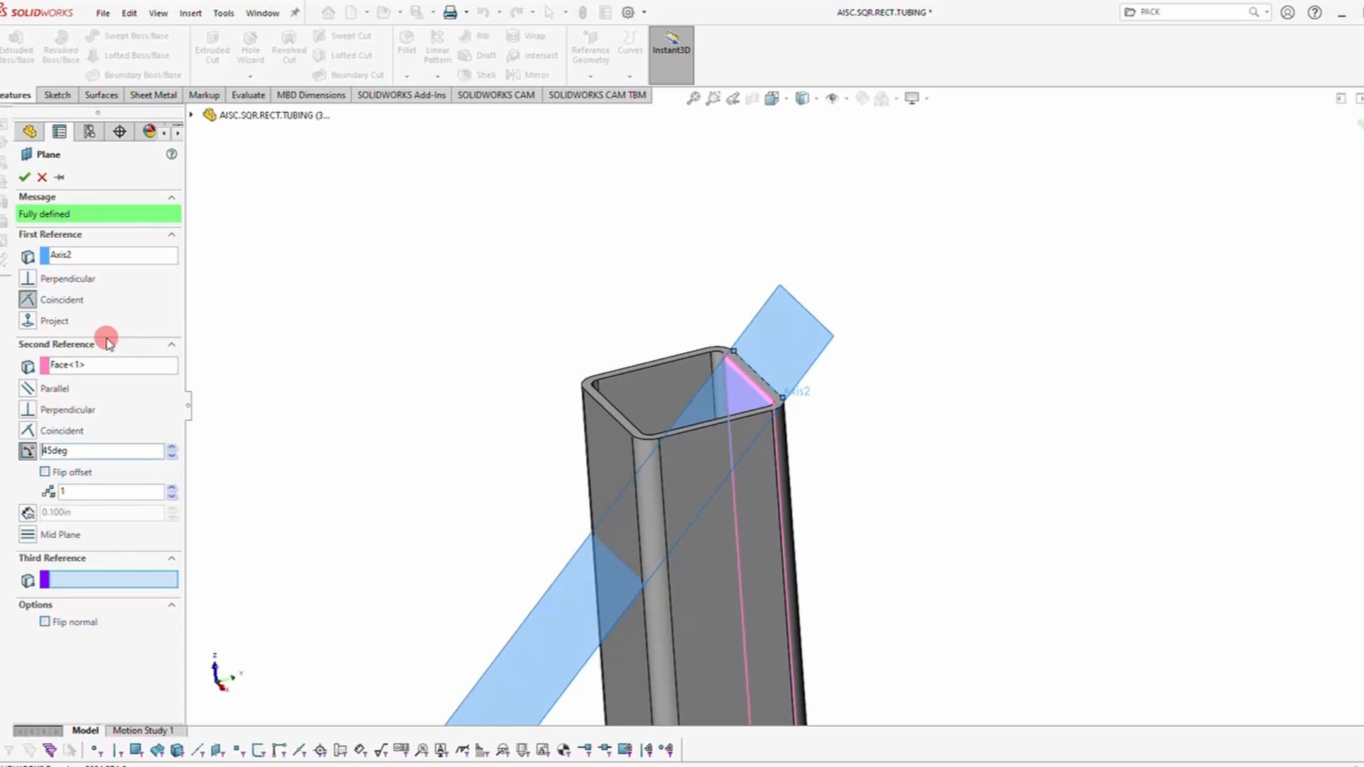
left_click(24, 178)
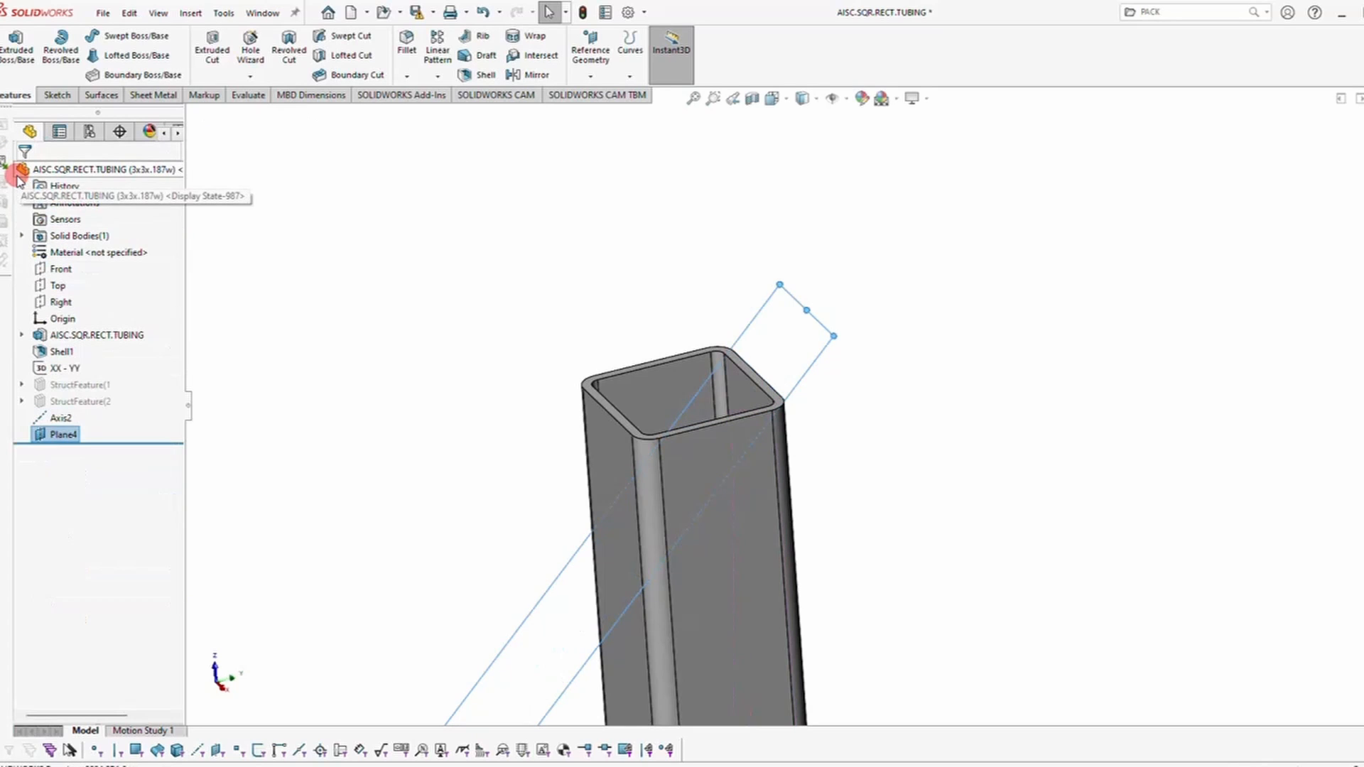
Add SurfaceCut1 via Insert > Cut > With Surface using Plane4 as the cutting surface
left_click(190, 13)
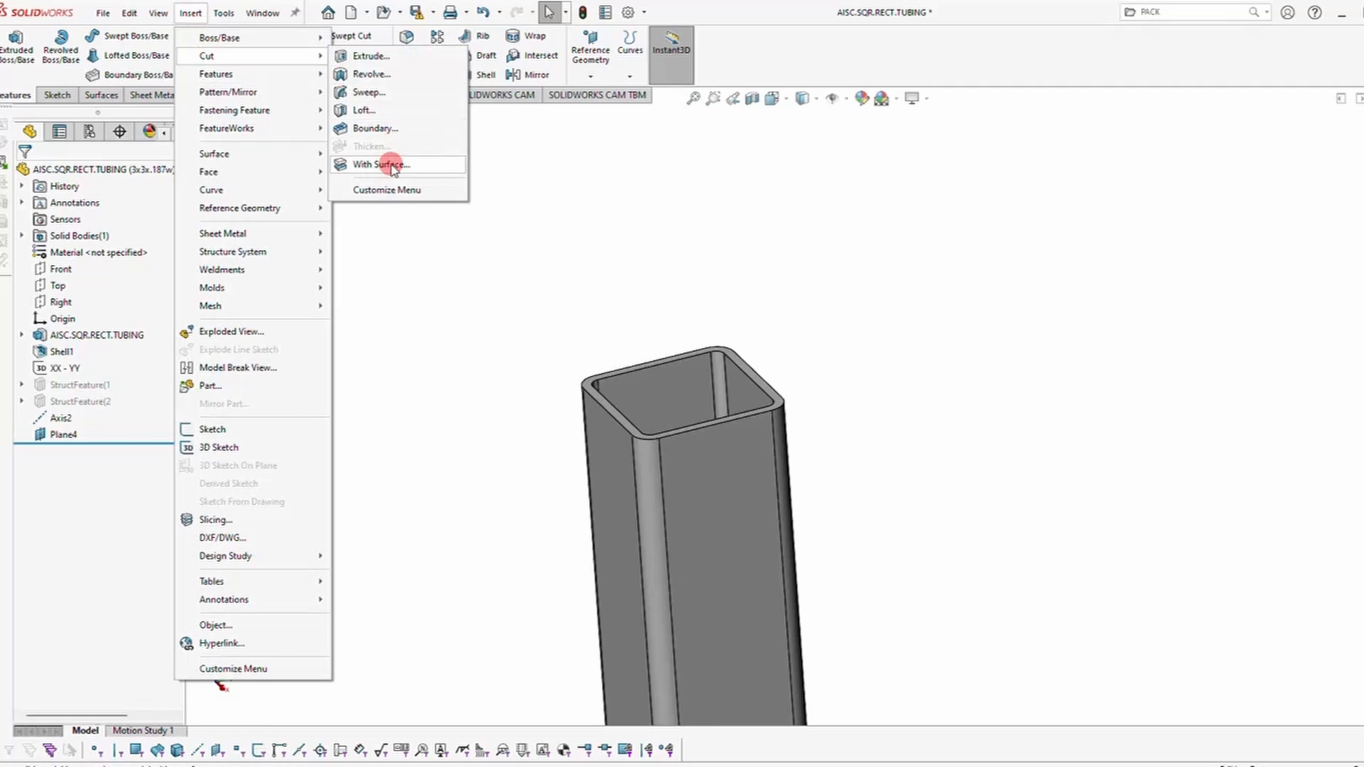
left_click(379, 164)
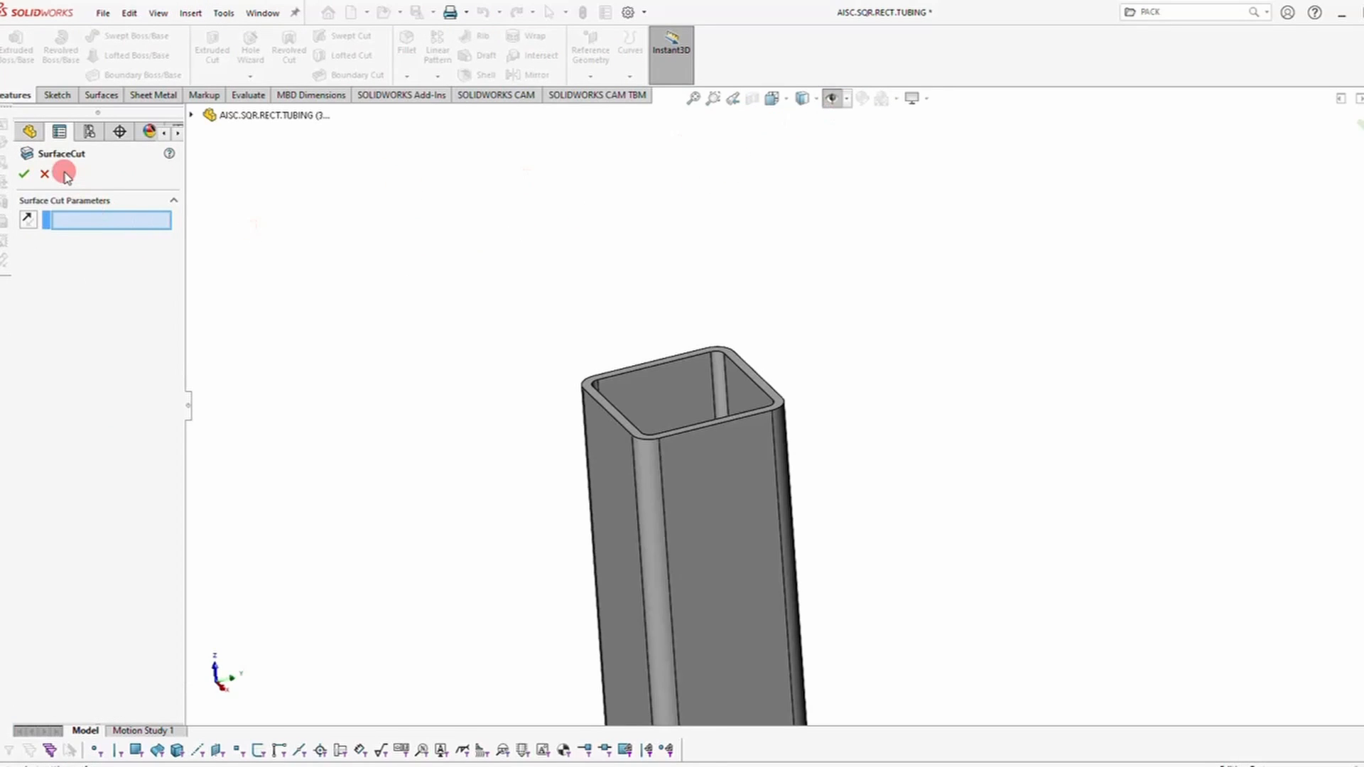
left_click(190, 118)
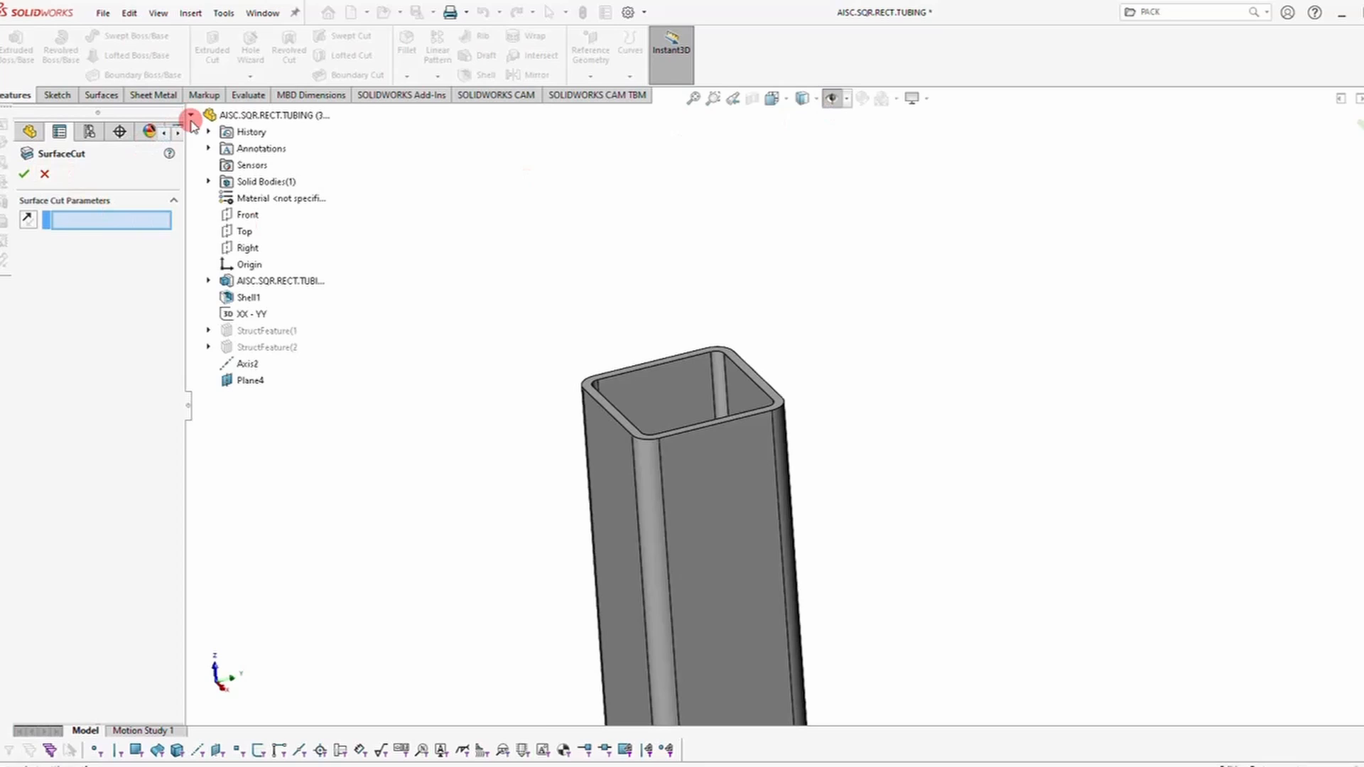
left_click(250, 381)
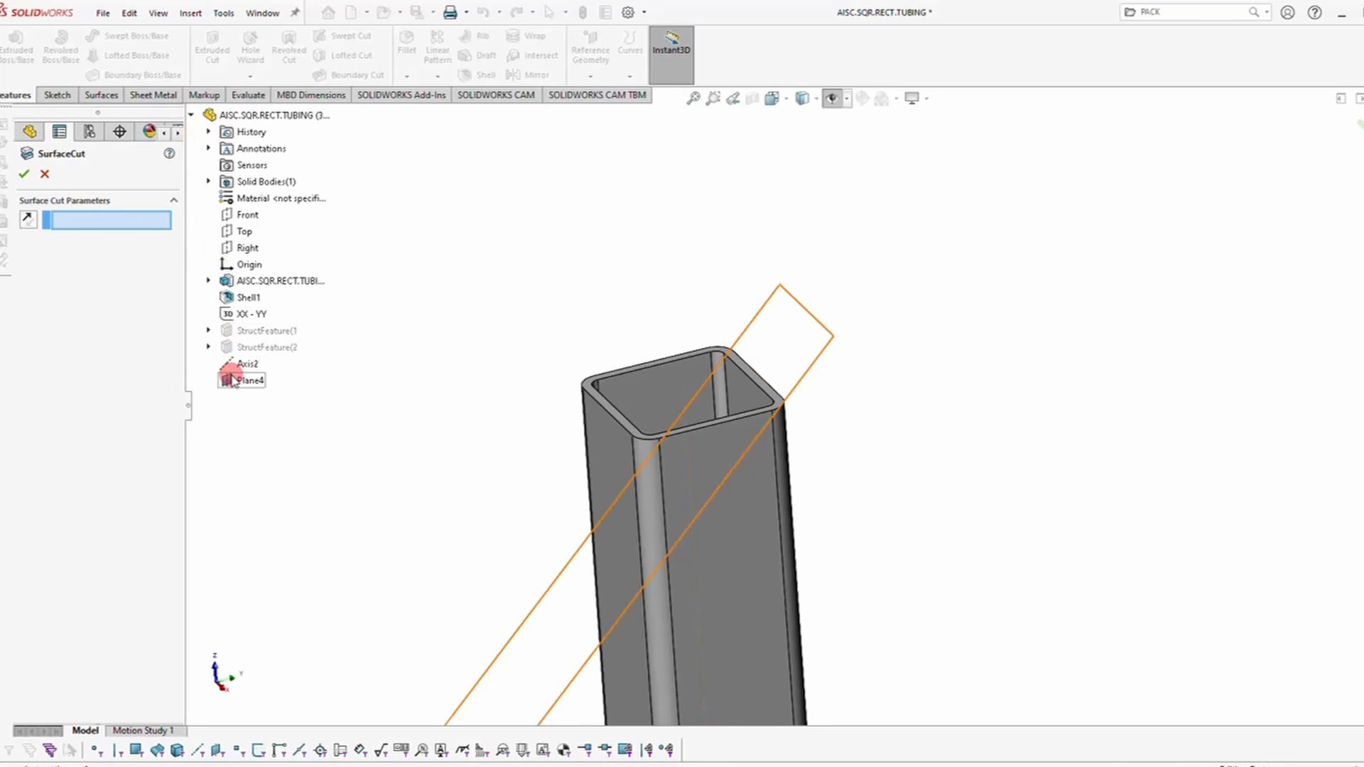
left_click(252, 380)
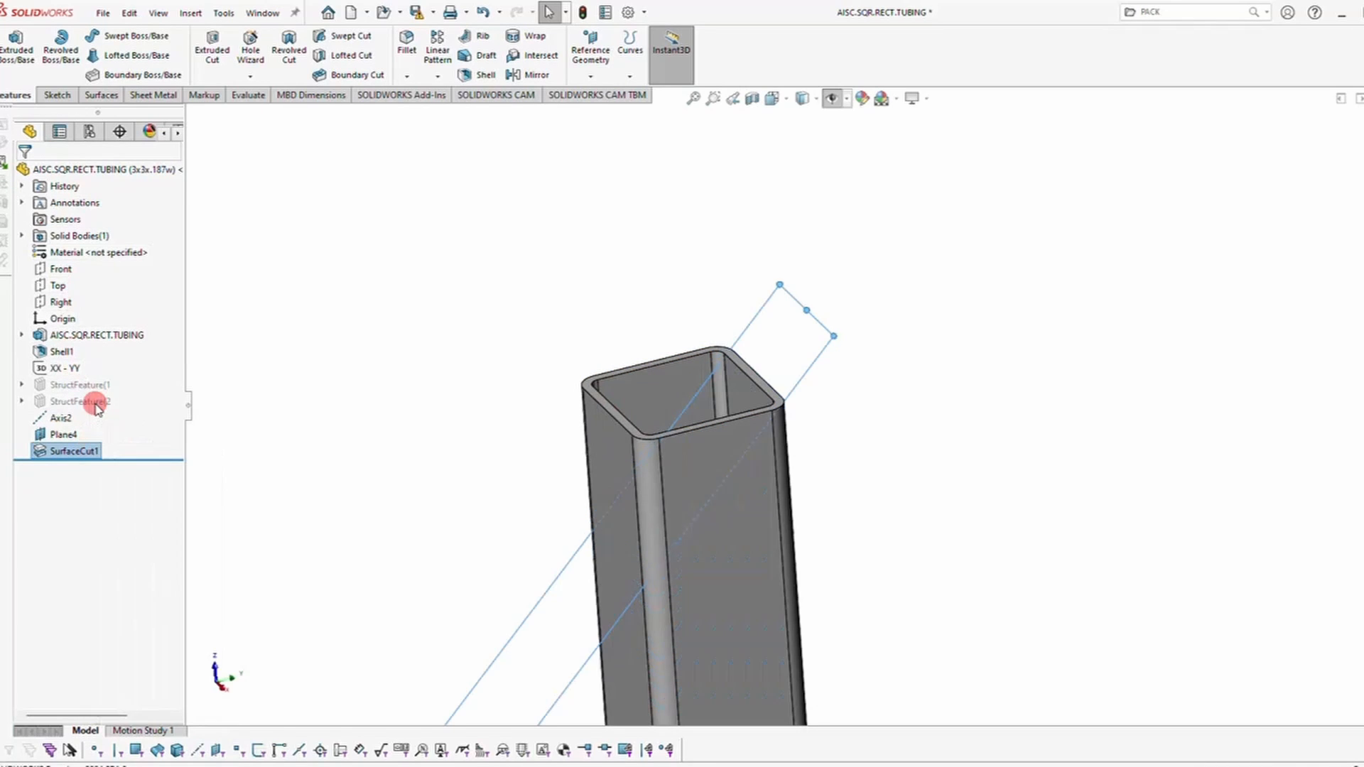
double_click(71, 451)
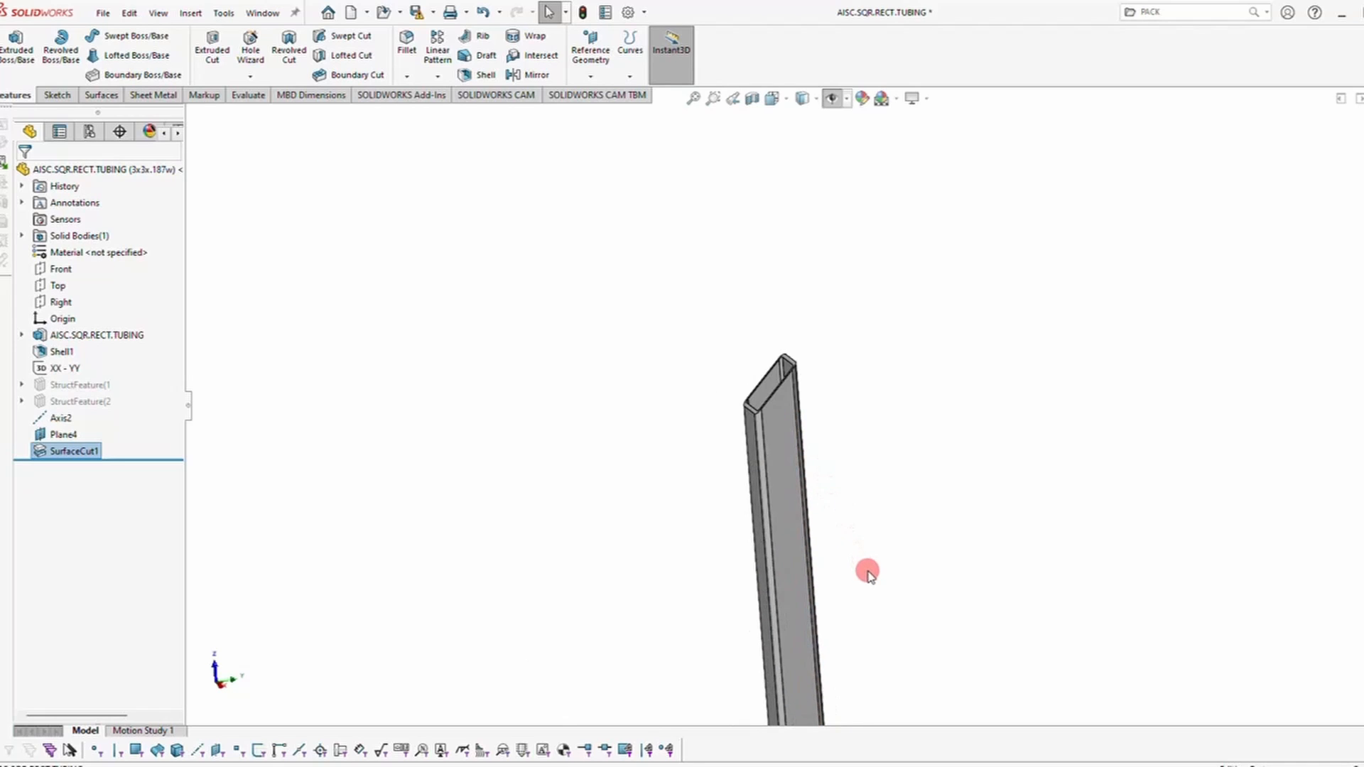
mouse_move(844, 505)
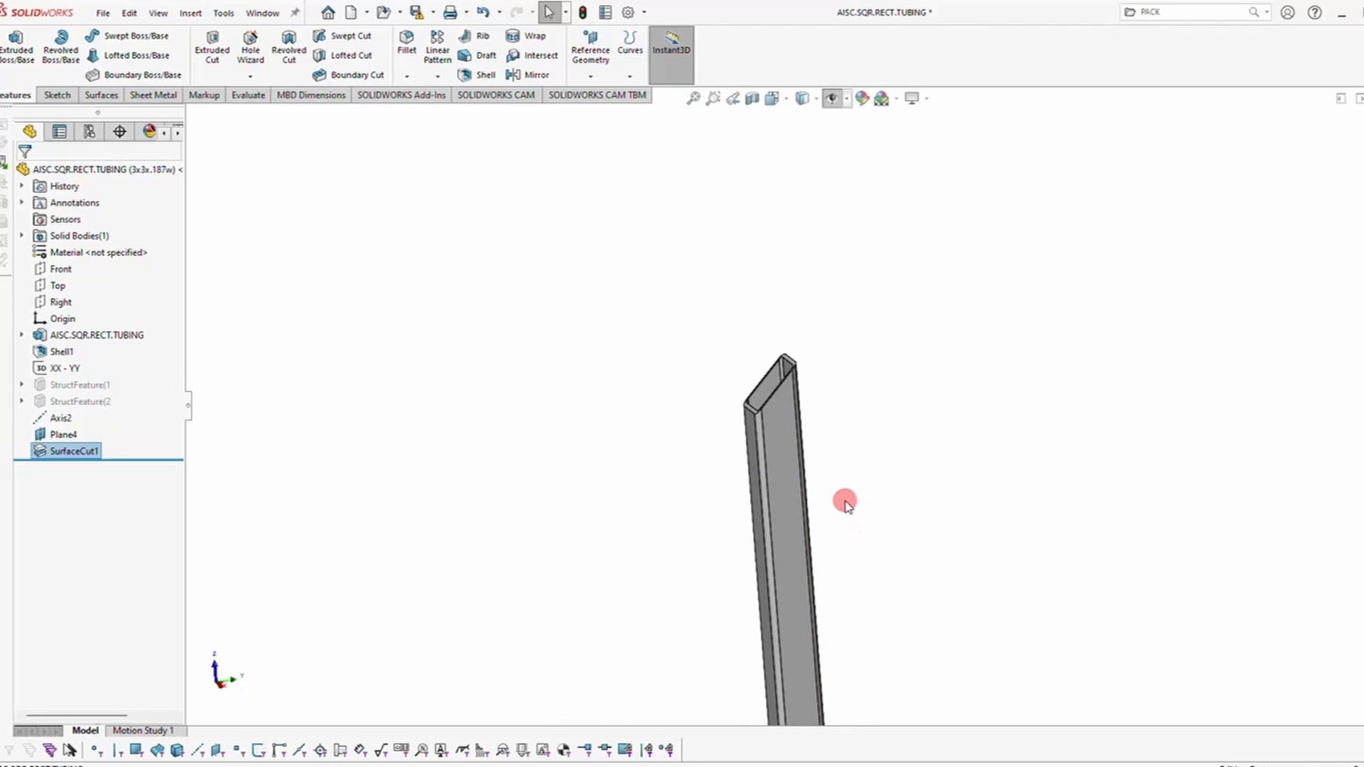